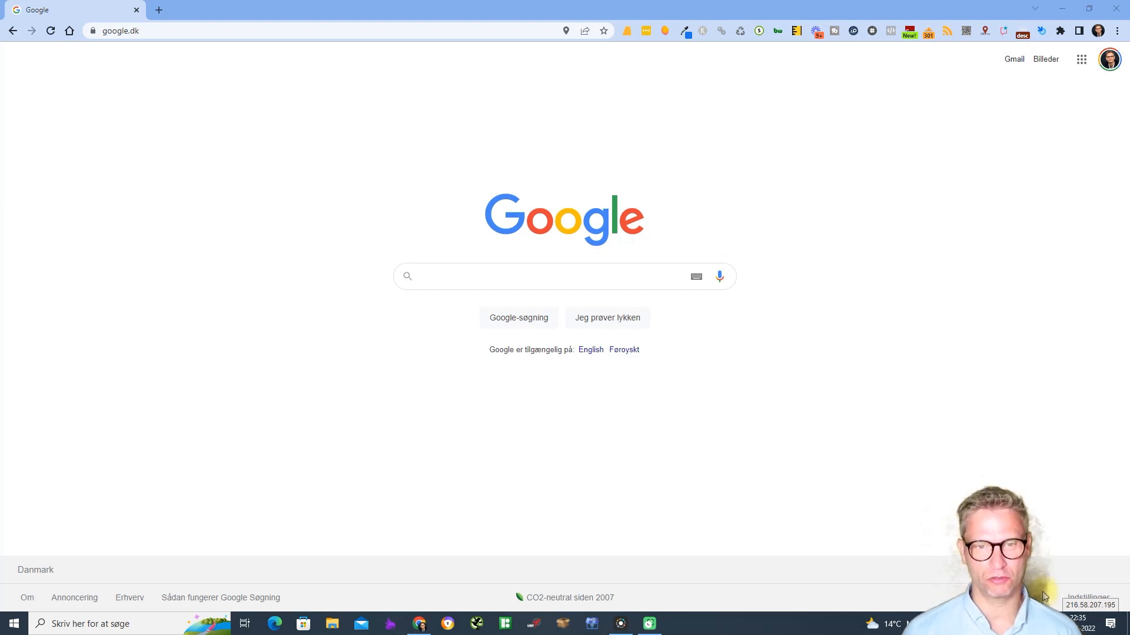
- Search Google for "digital ocean cloud" and bring up the results
{"action": "left_click", "coordinate": [526, 275]}
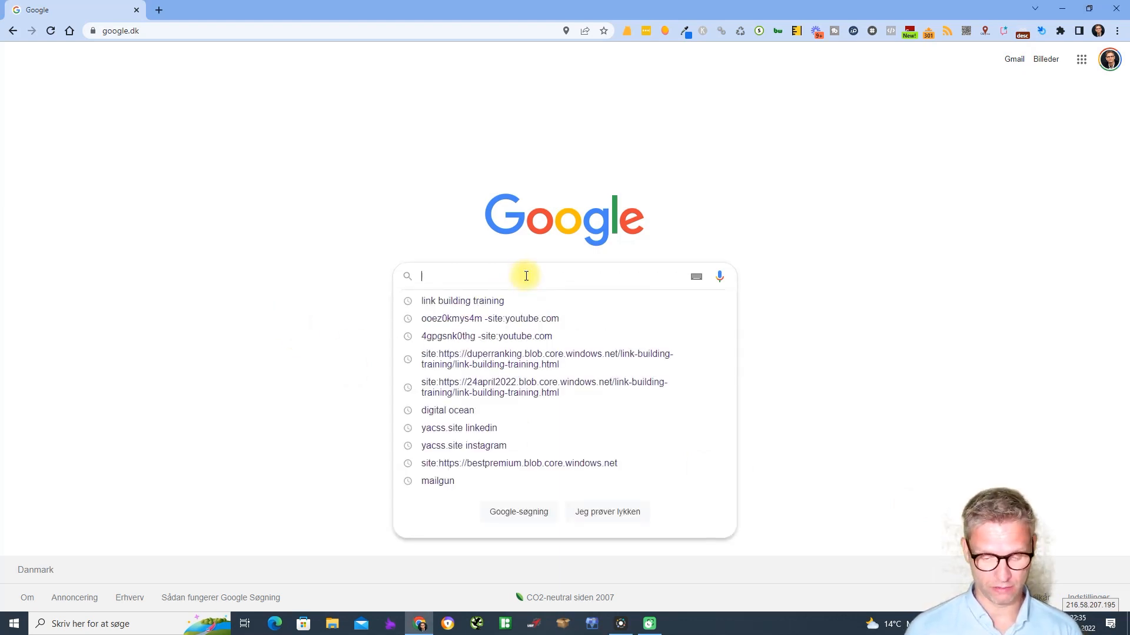
{"action": "type", "text": "digital oc"}
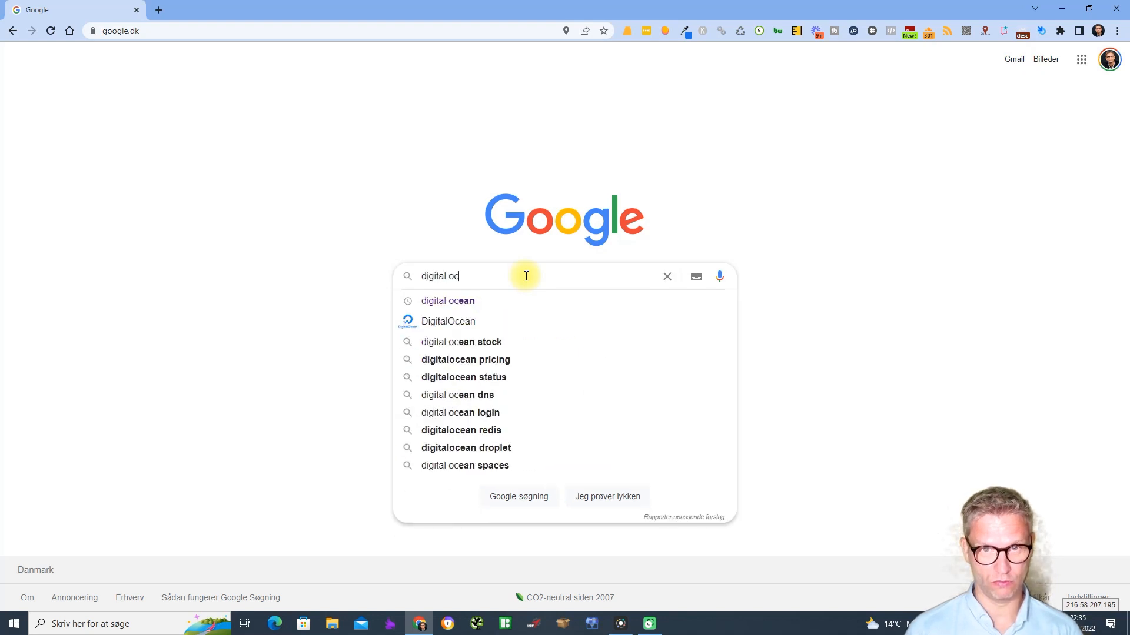
{"action": "key", "text": "Return"}
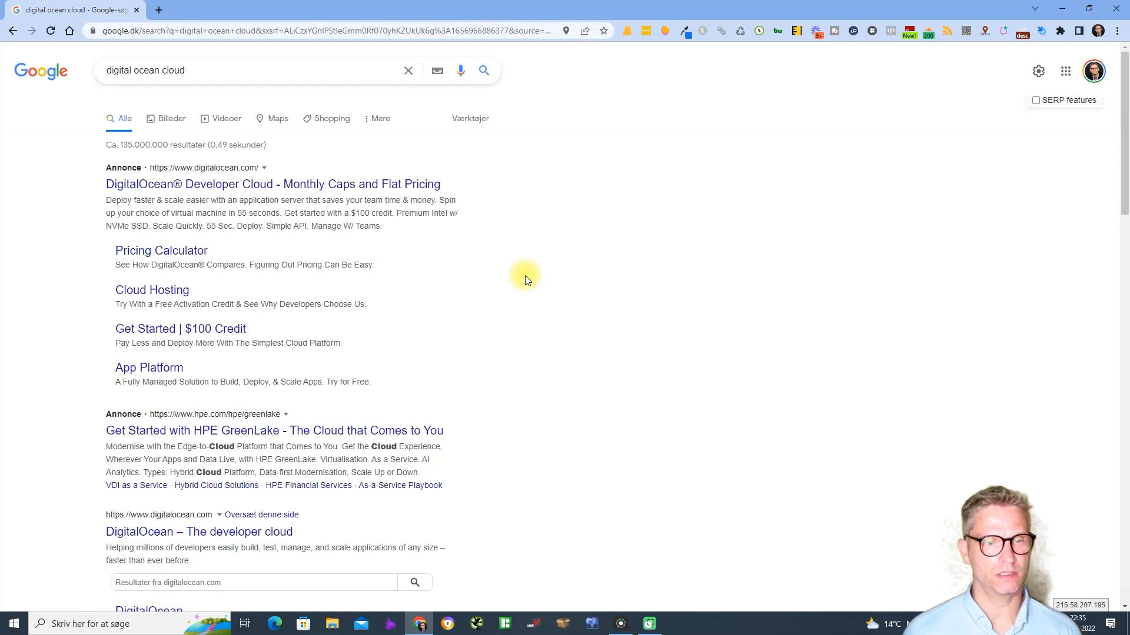
{"action": "mouse_move", "coordinate": [240, 187]}
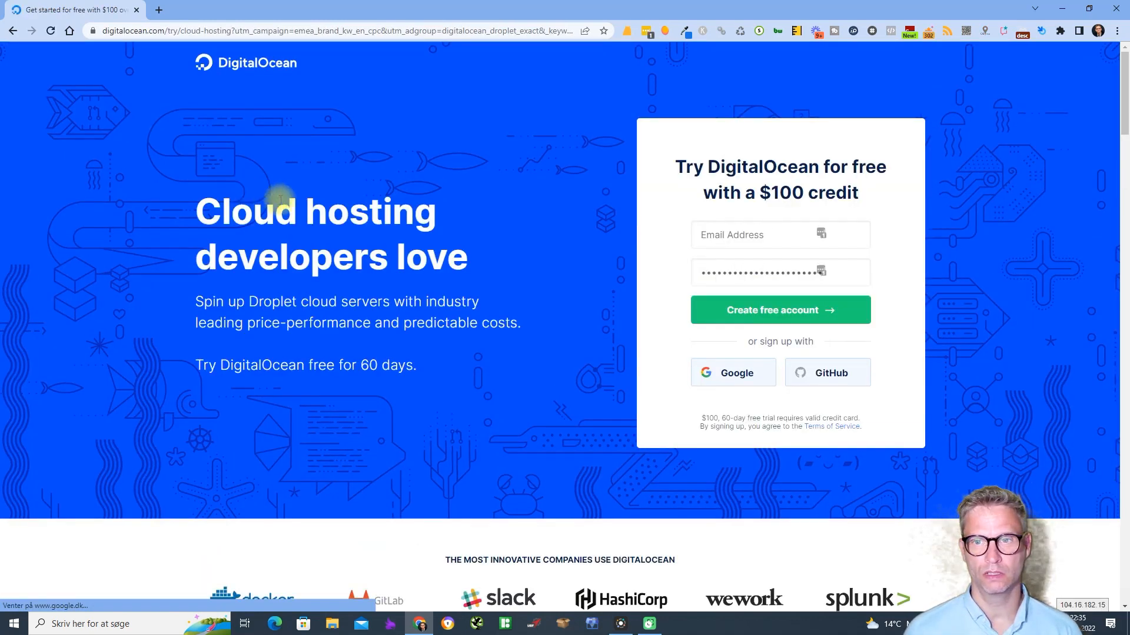
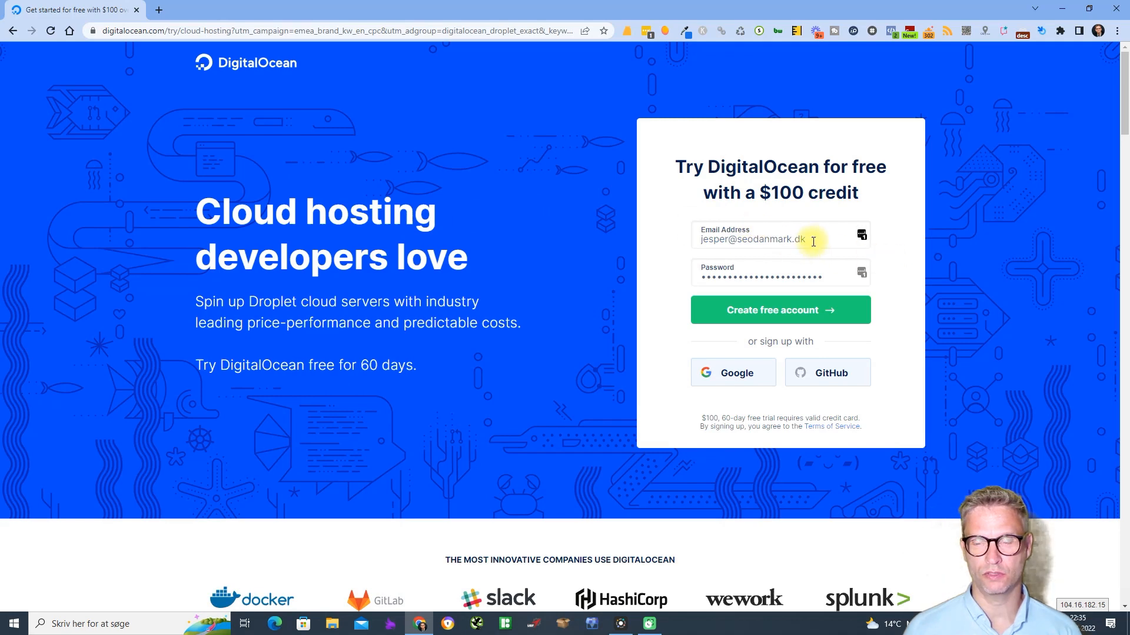
{"action": "mouse_move", "coordinate": [726, 192]}
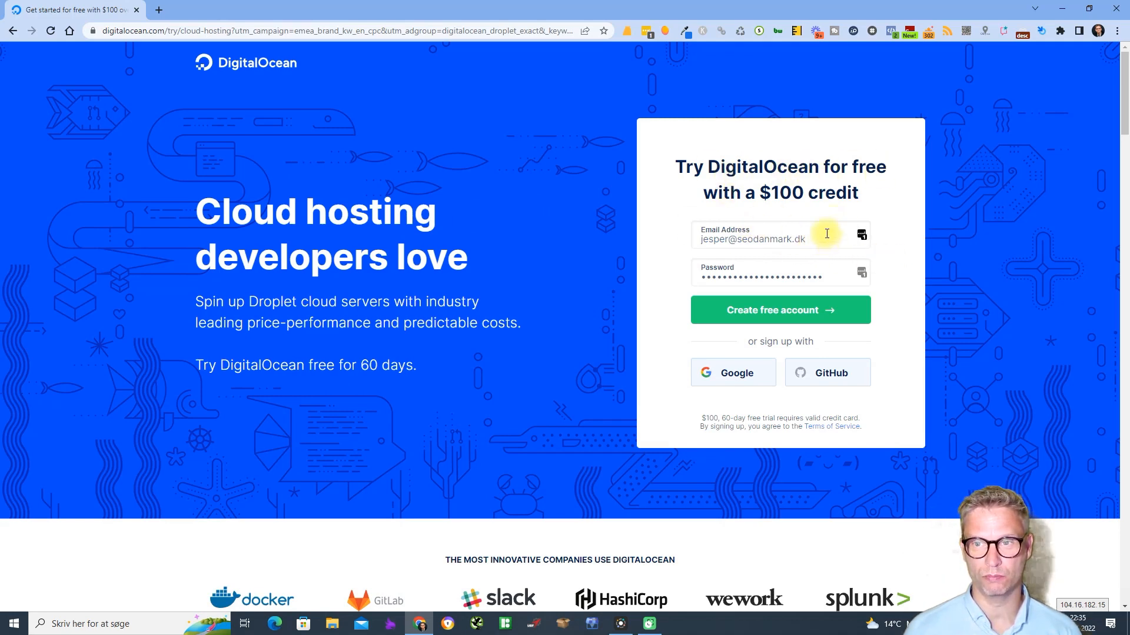
{"action": "triple_click", "coordinate": [752, 238]}
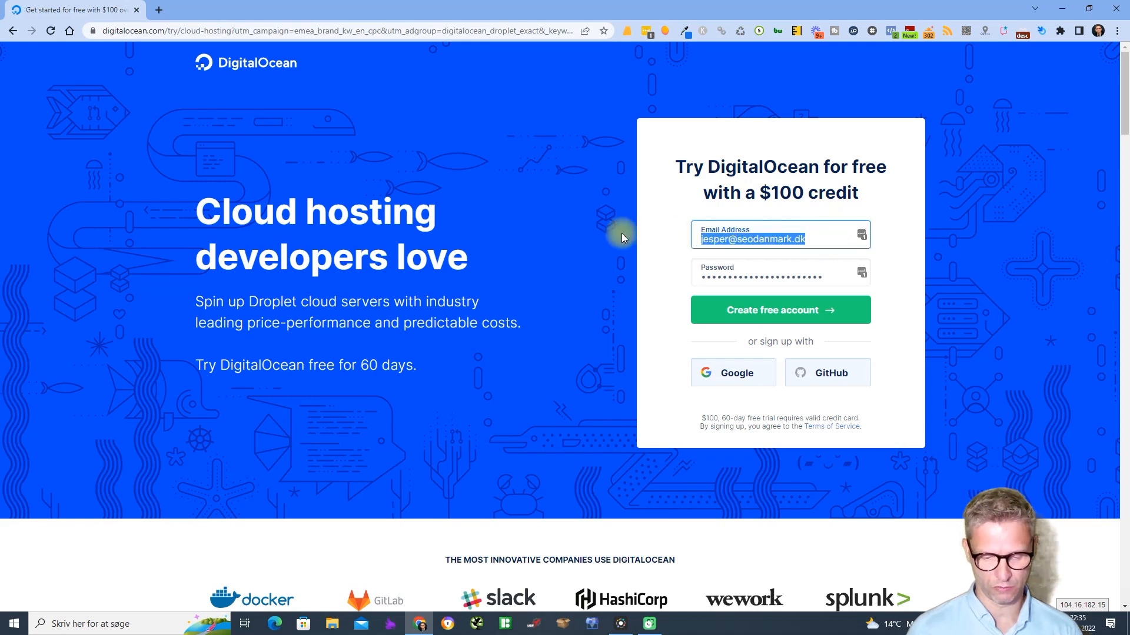
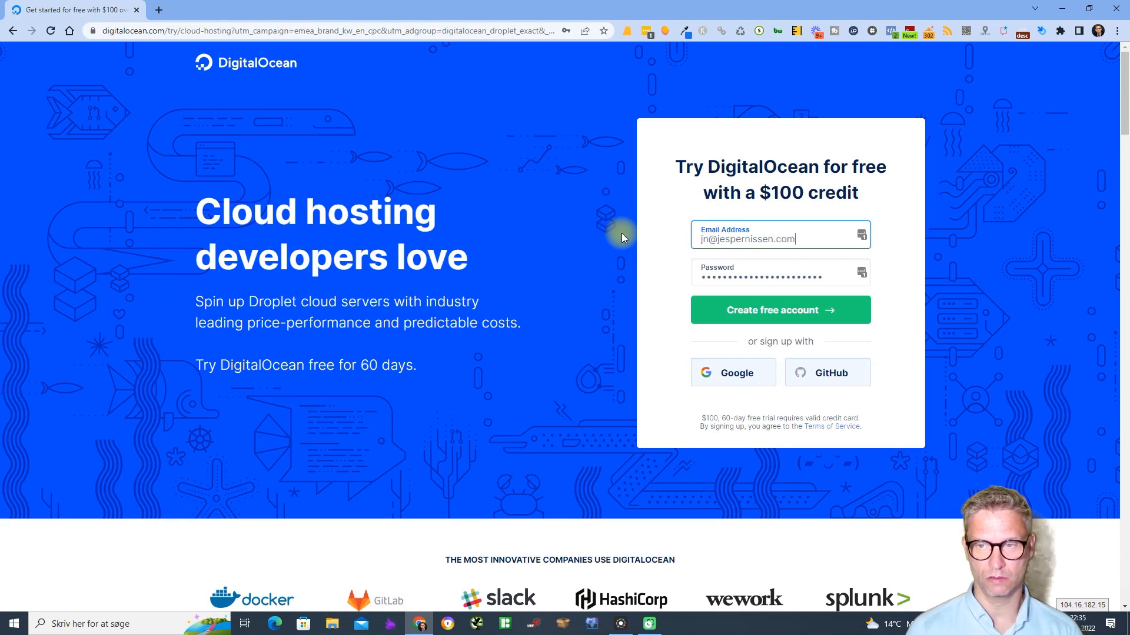
- Enter a password and create the free DigitalOcean account
{"action": "left_click", "coordinate": [779, 275]}
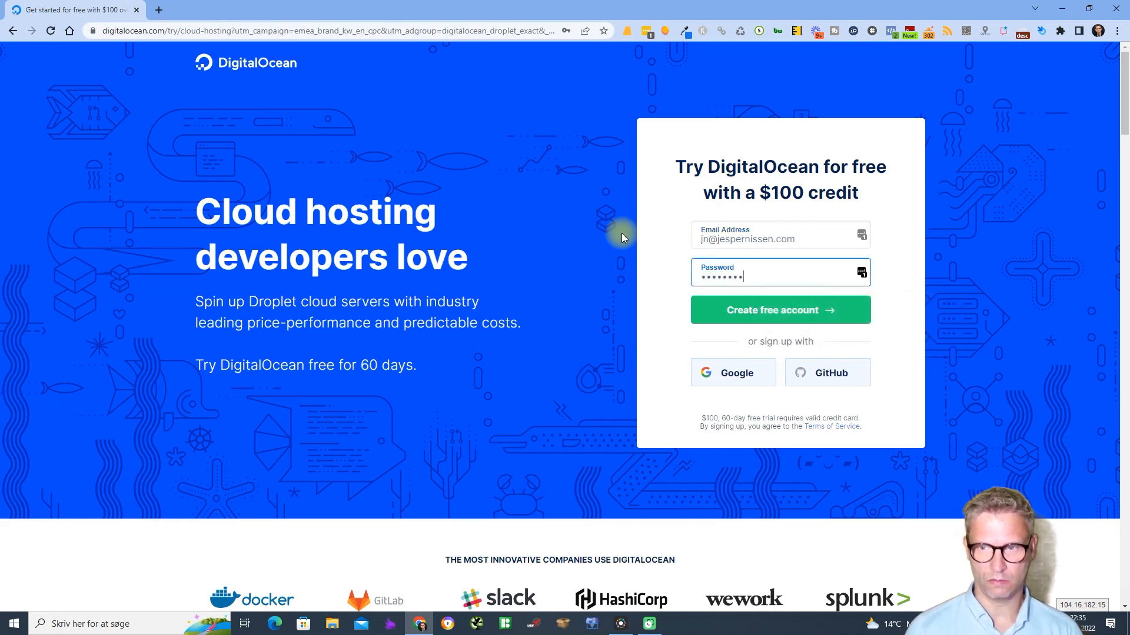
{"action": "left_click", "coordinate": [779, 309]}
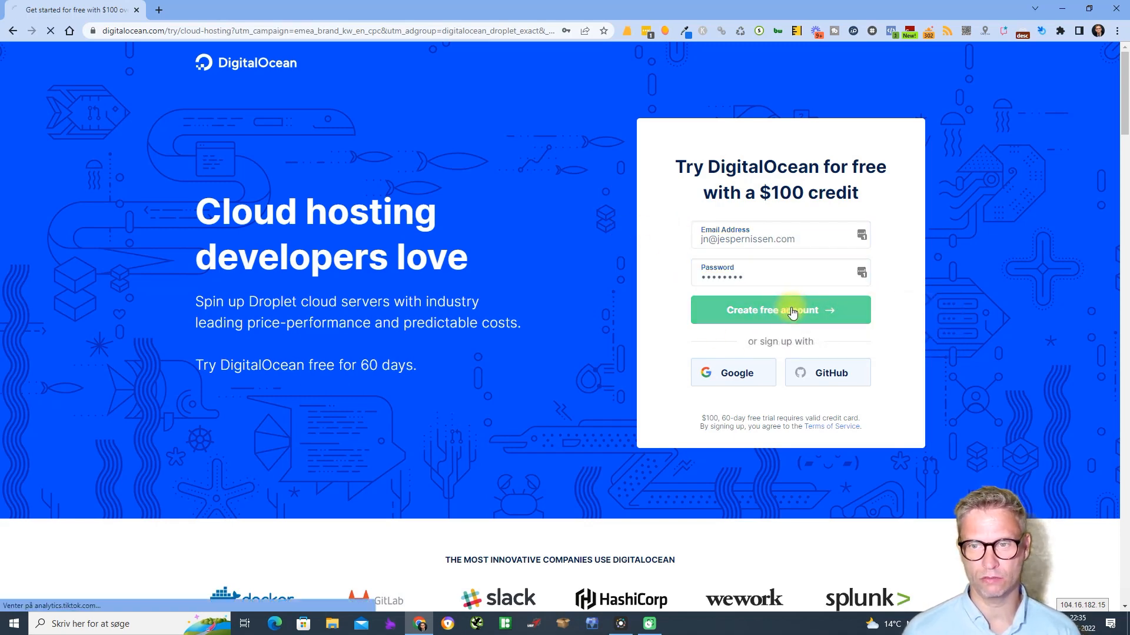
{"action": "left_click", "coordinate": [779, 310]}
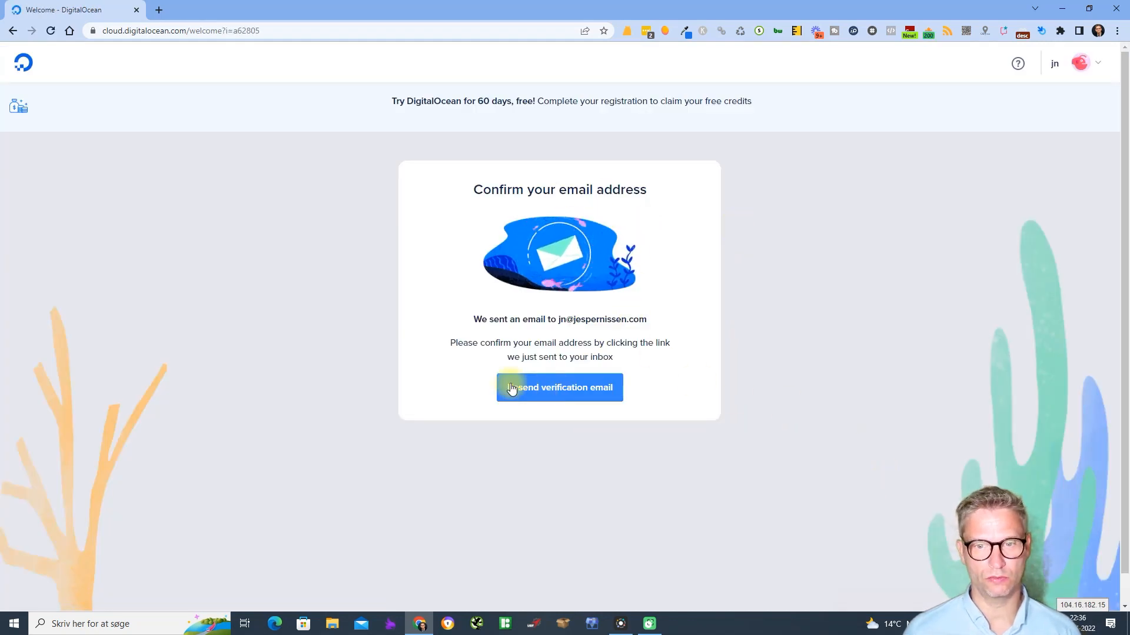
{"action": "mouse_move", "coordinate": [652, 320]}
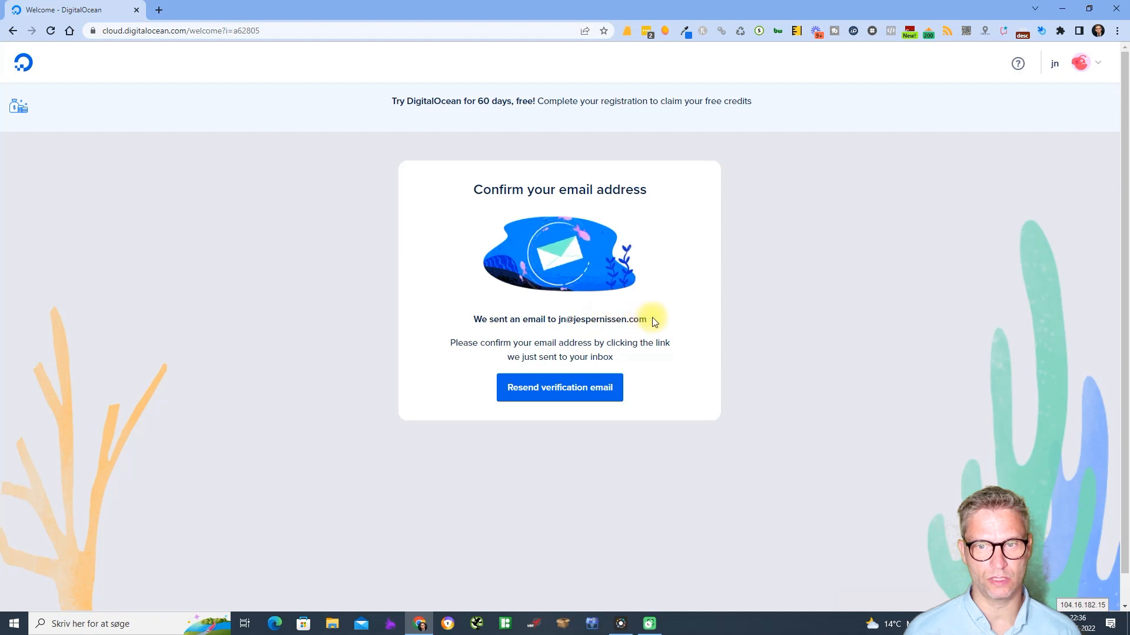
{"action": "mouse_move", "coordinate": [554, 359]}
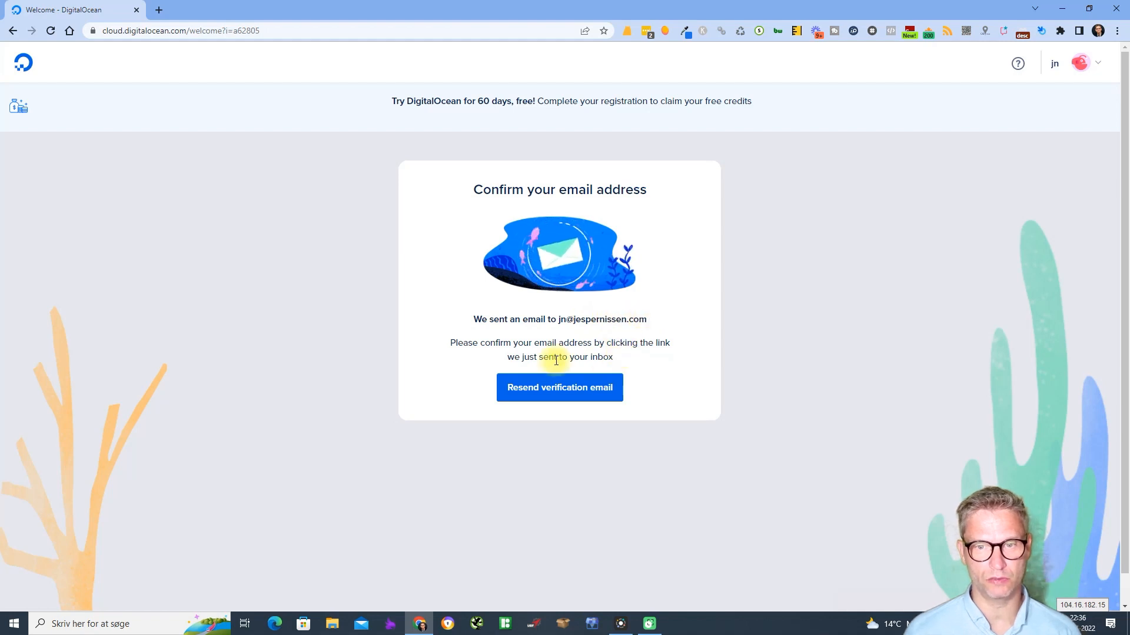
{"action": "mouse_move", "coordinate": [928, 529]}
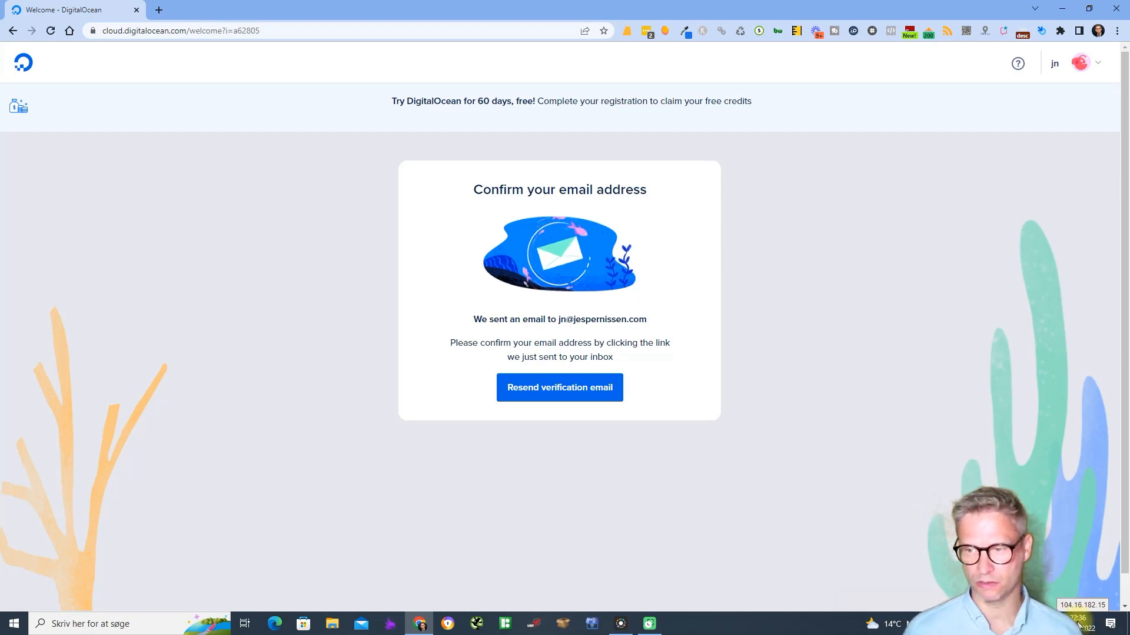
{"action": "mouse_move", "coordinate": [1065, 604]}
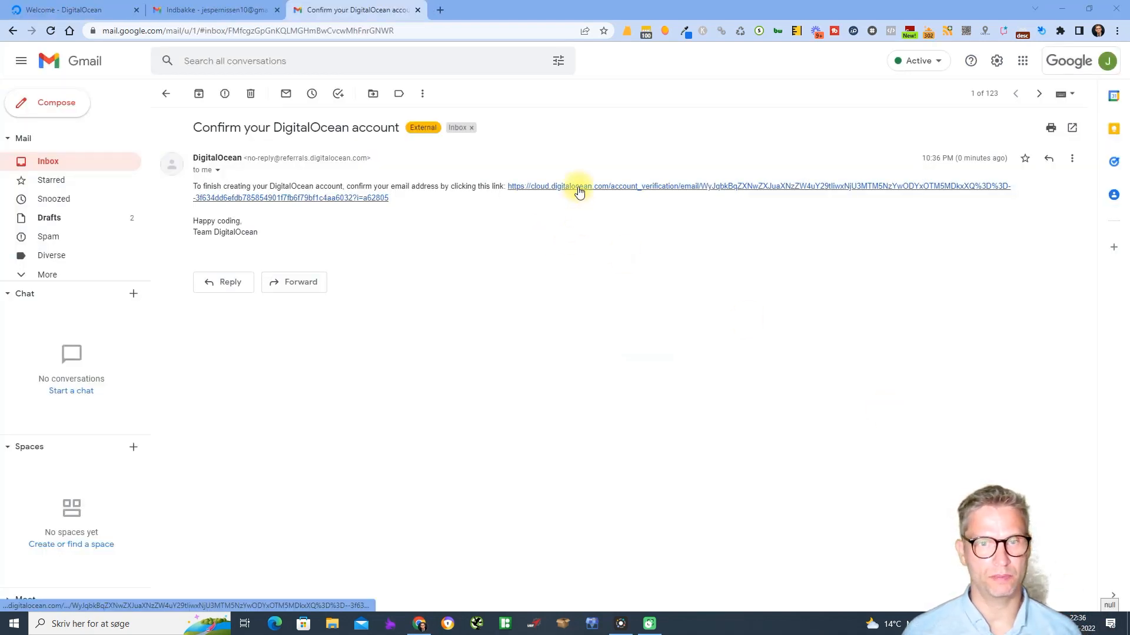
{"action": "mouse_move", "coordinate": [615, 193]}
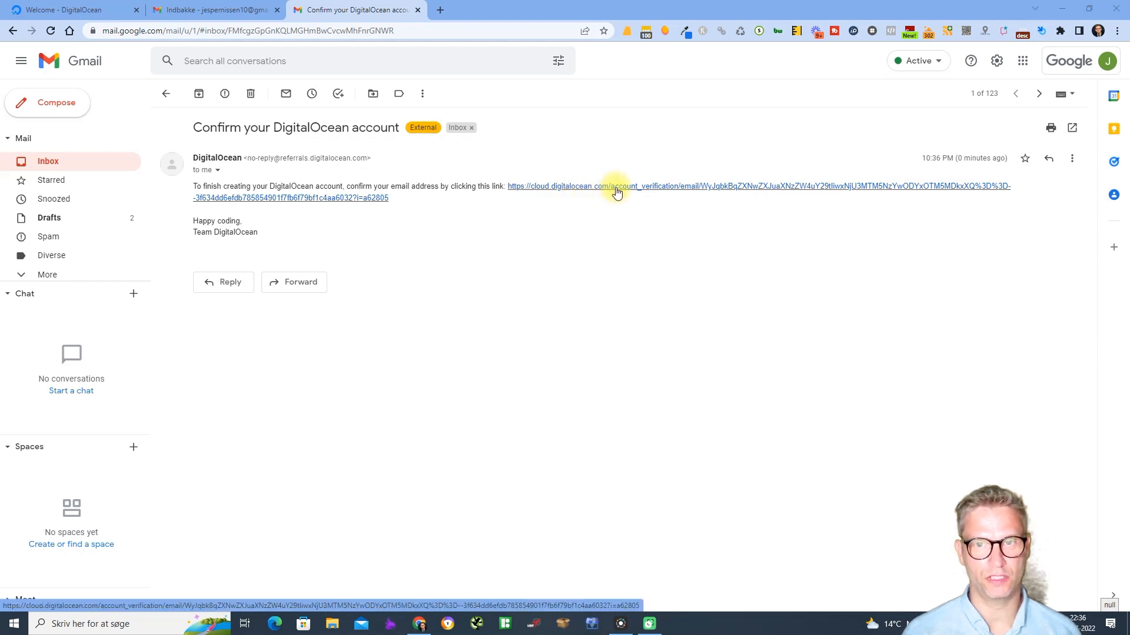
- Follow the verification link in the DigitalOcean confirmation email
{"action": "left_click", "coordinate": [616, 186]}
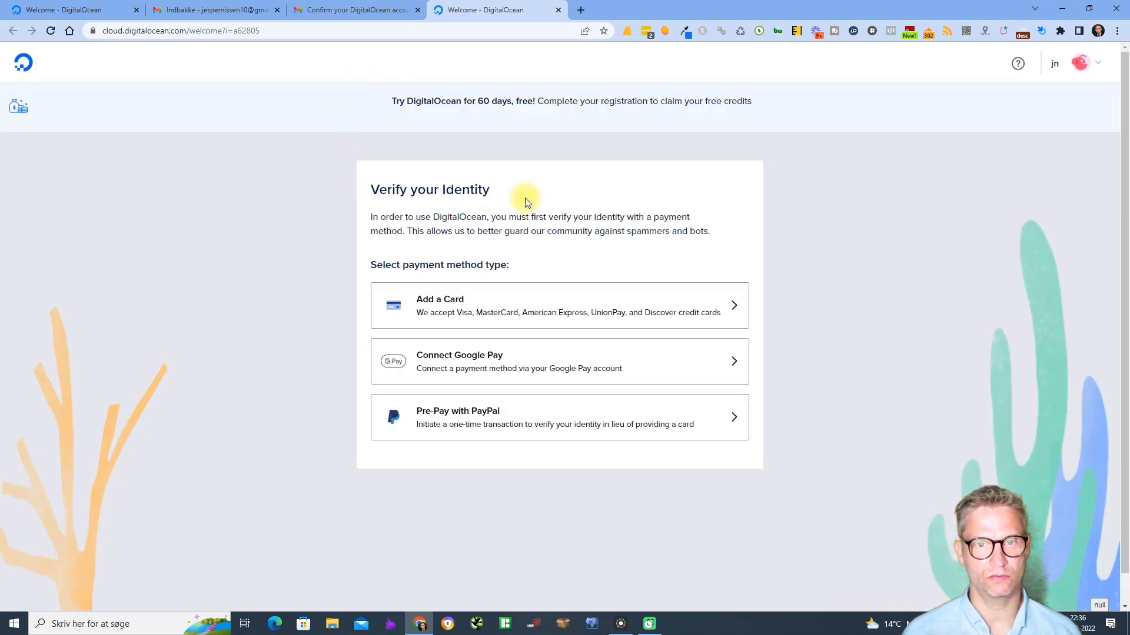
{"action": "mouse_move", "coordinate": [514, 221]}
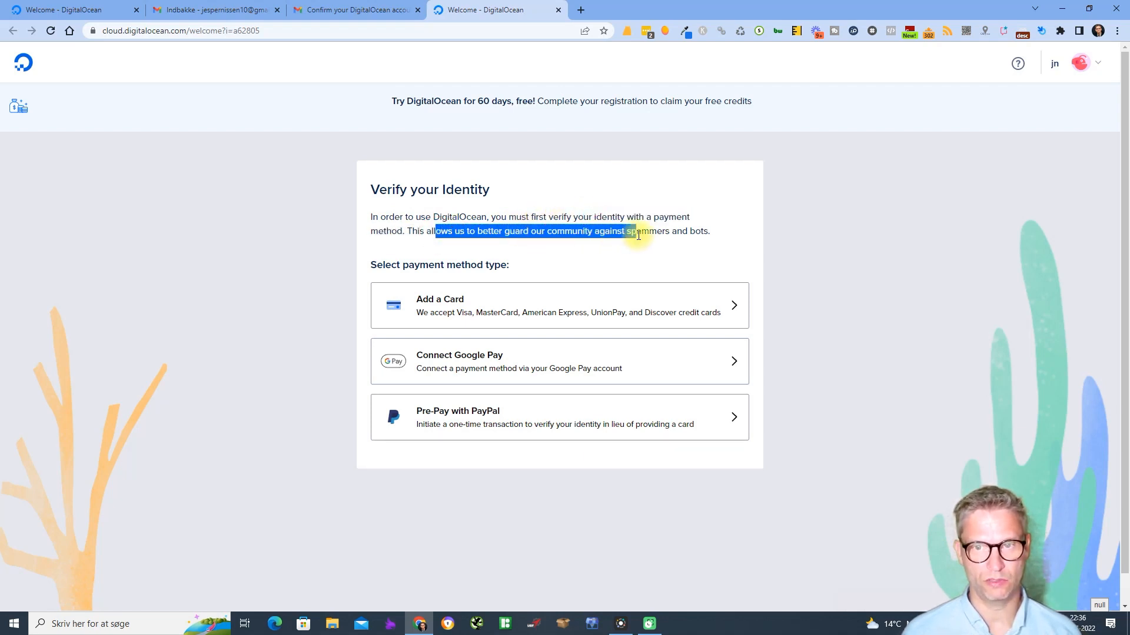
{"action": "mouse_move", "coordinate": [551, 329]}
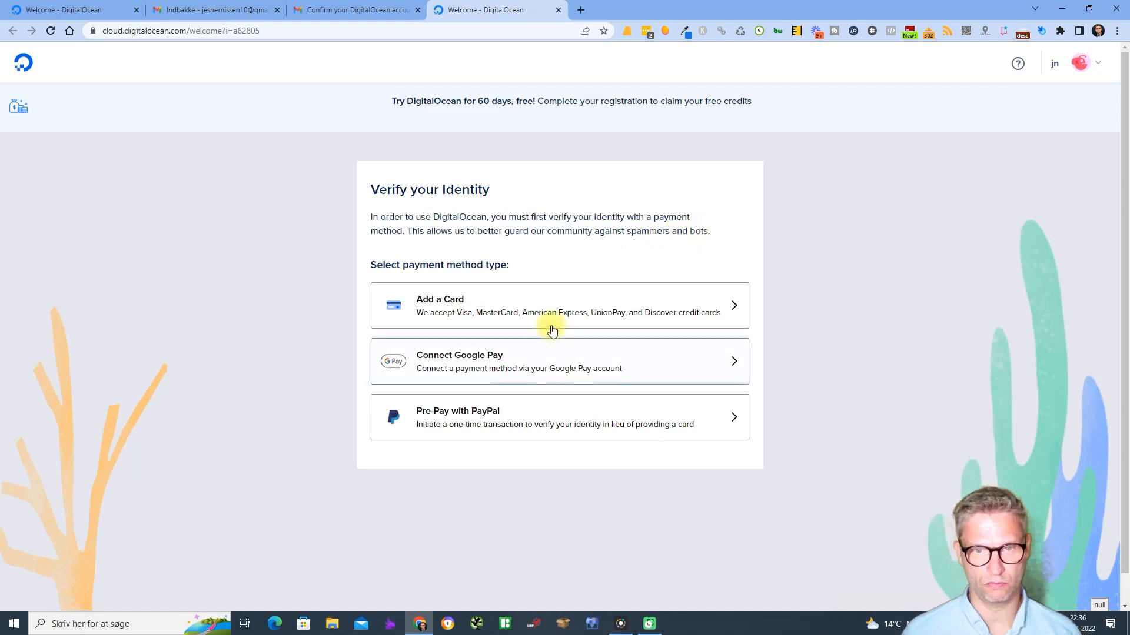
{"action": "mouse_move", "coordinate": [526, 313]}
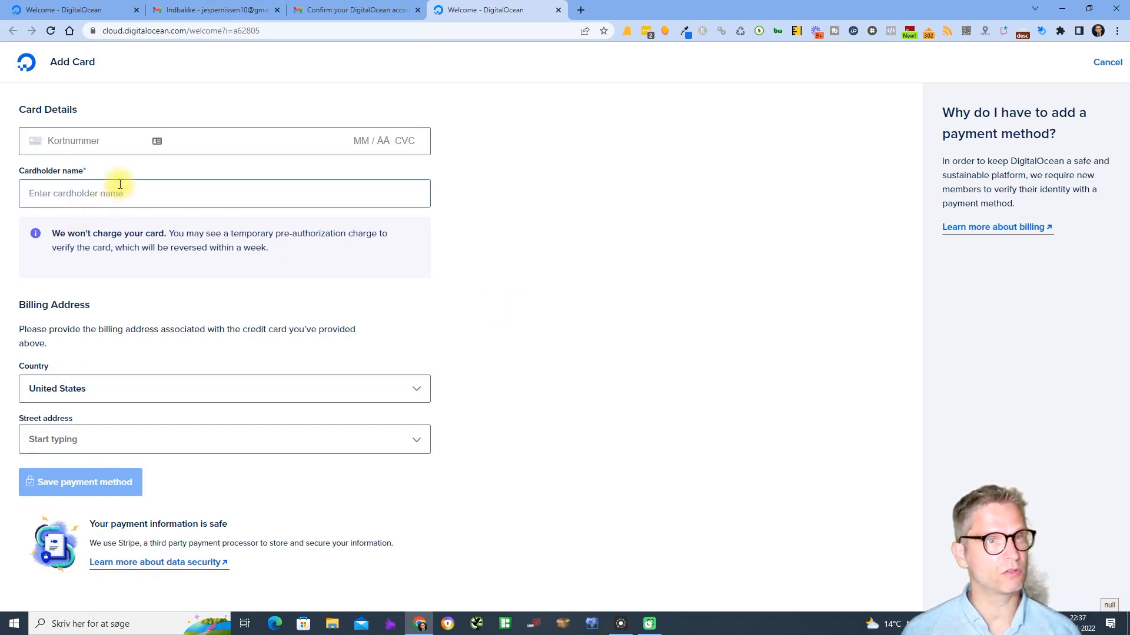
{"action": "mouse_move", "coordinate": [316, 389]}
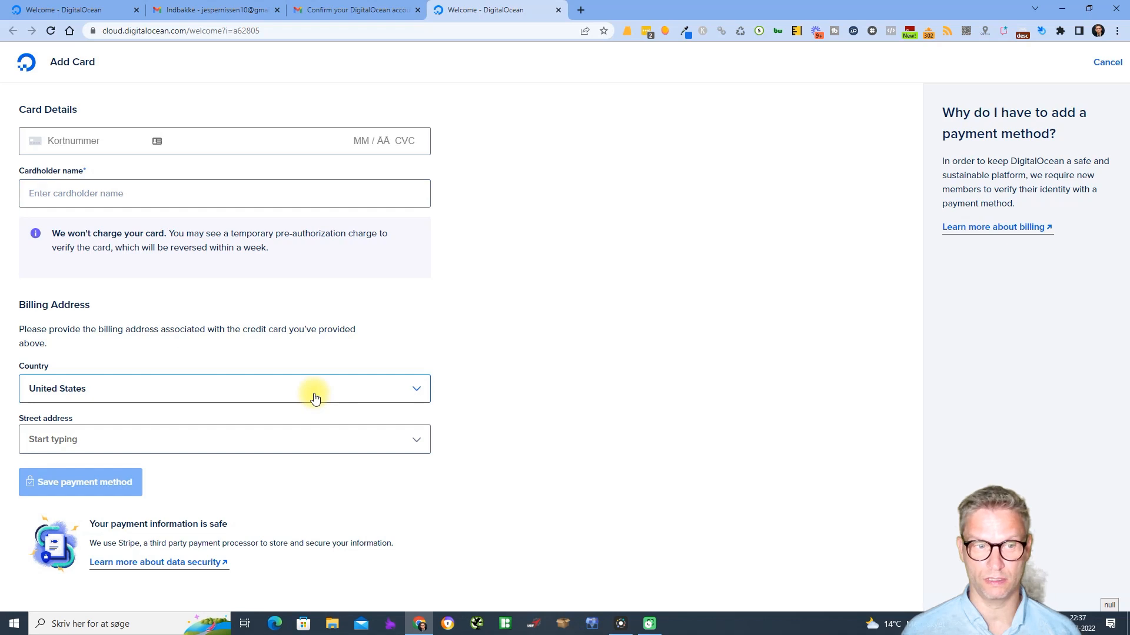
- Enter the card number and set the billing country on the Add Card page
{"action": "left_click", "coordinate": [94, 140]}
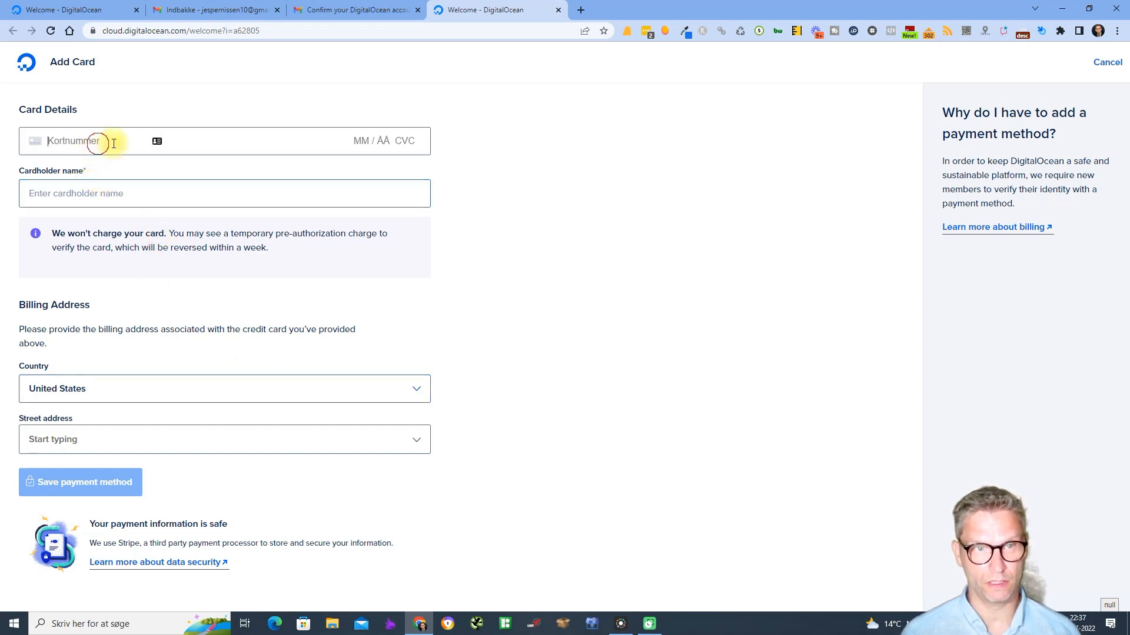
{"action": "left_click", "coordinate": [224, 388]}
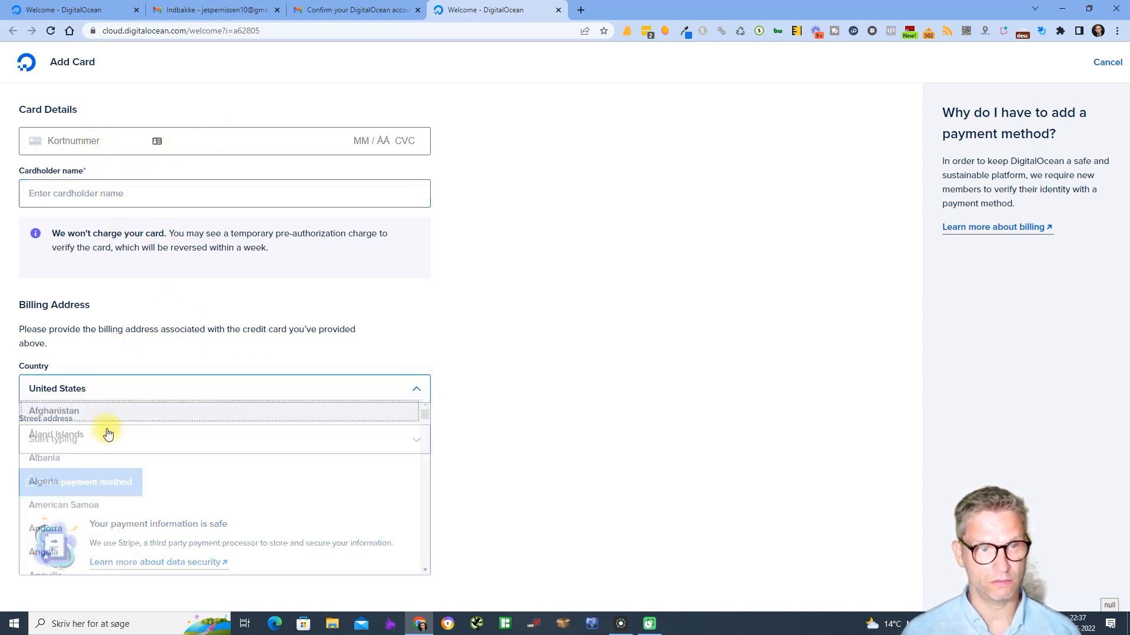
{"action": "left_click", "coordinate": [224, 388]}
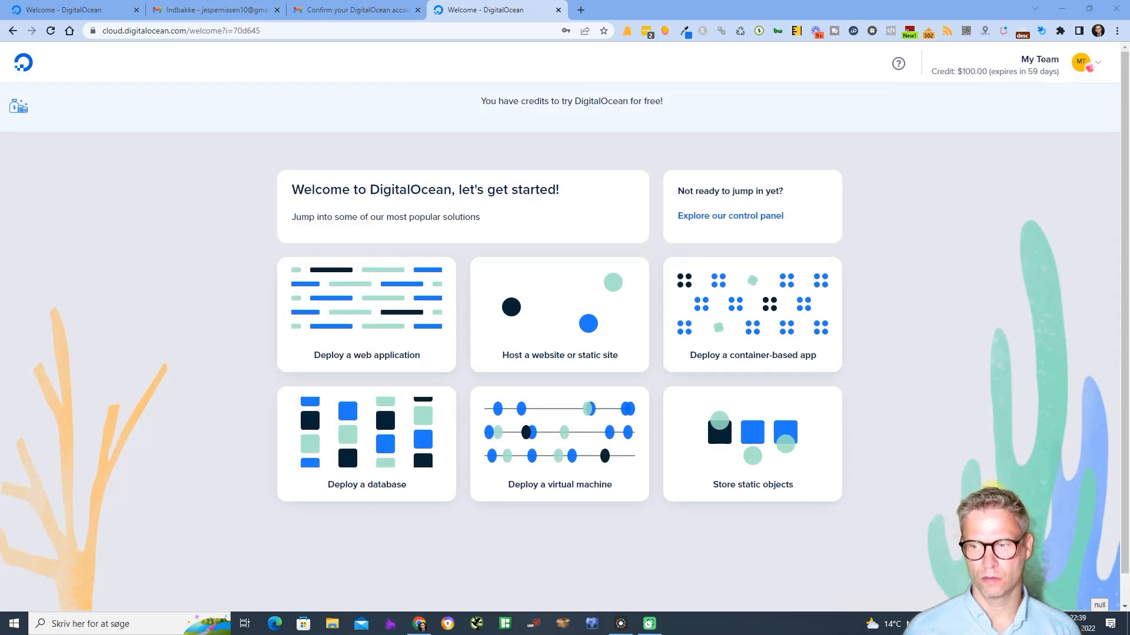
{"action": "mouse_move", "coordinate": [906, 382]}
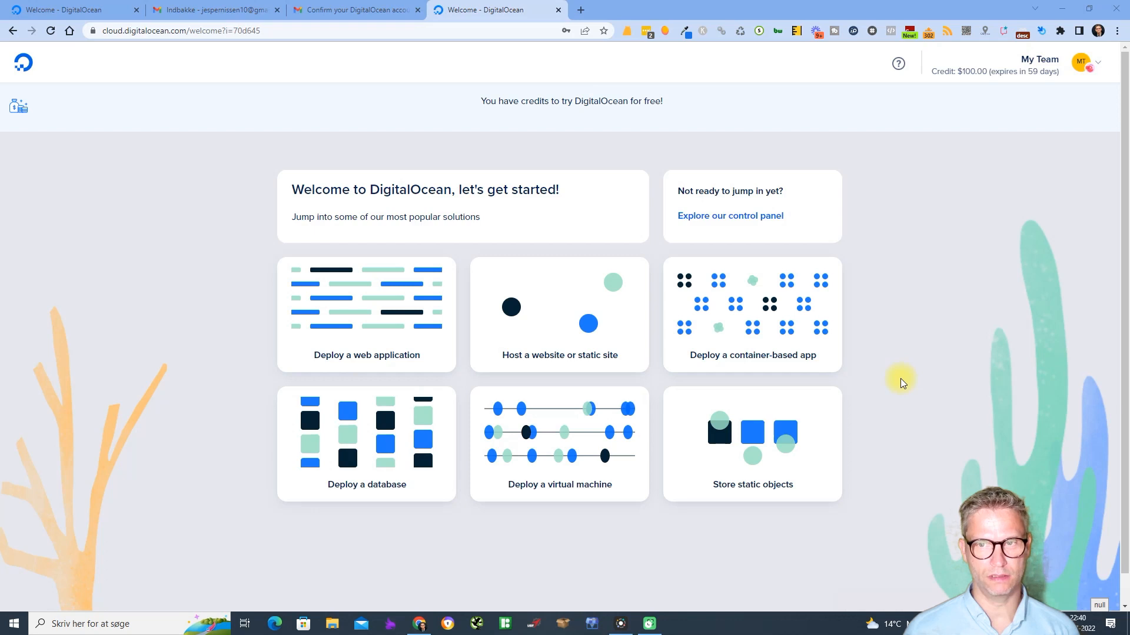
{"action": "mouse_move", "coordinate": [584, 137]}
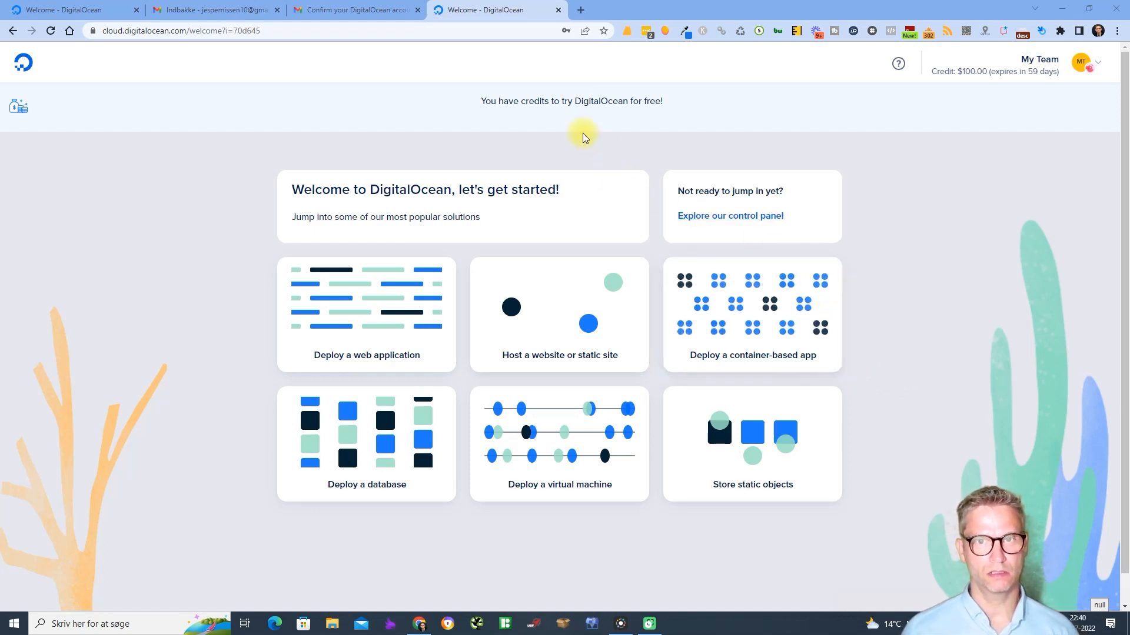
{"action": "mouse_move", "coordinate": [666, 104]}
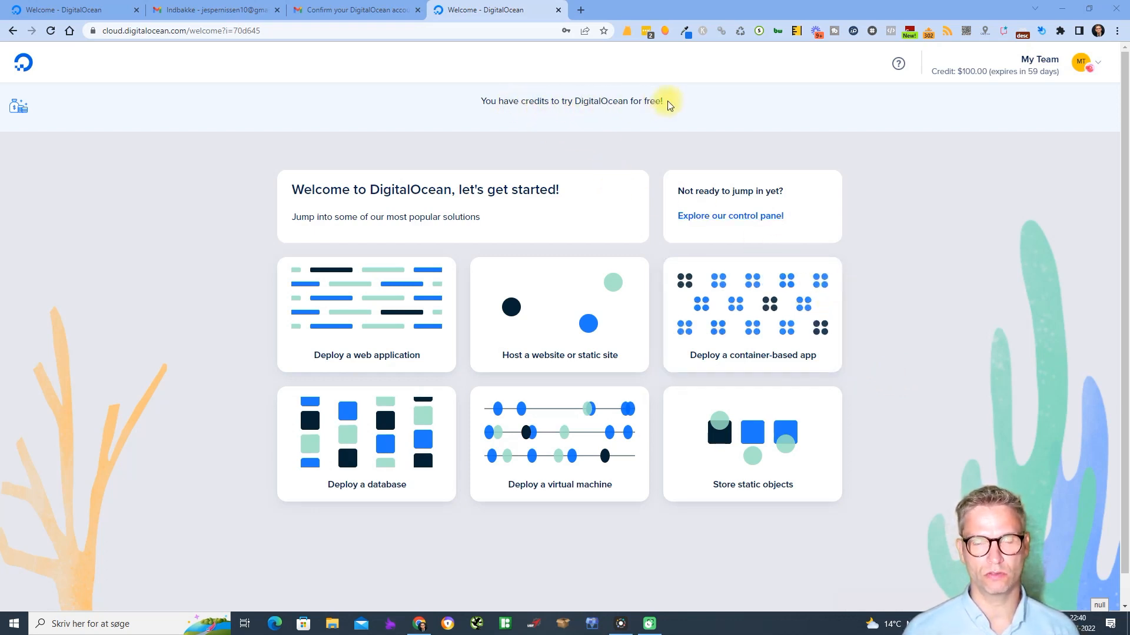
{"action": "mouse_move", "coordinate": [666, 112]}
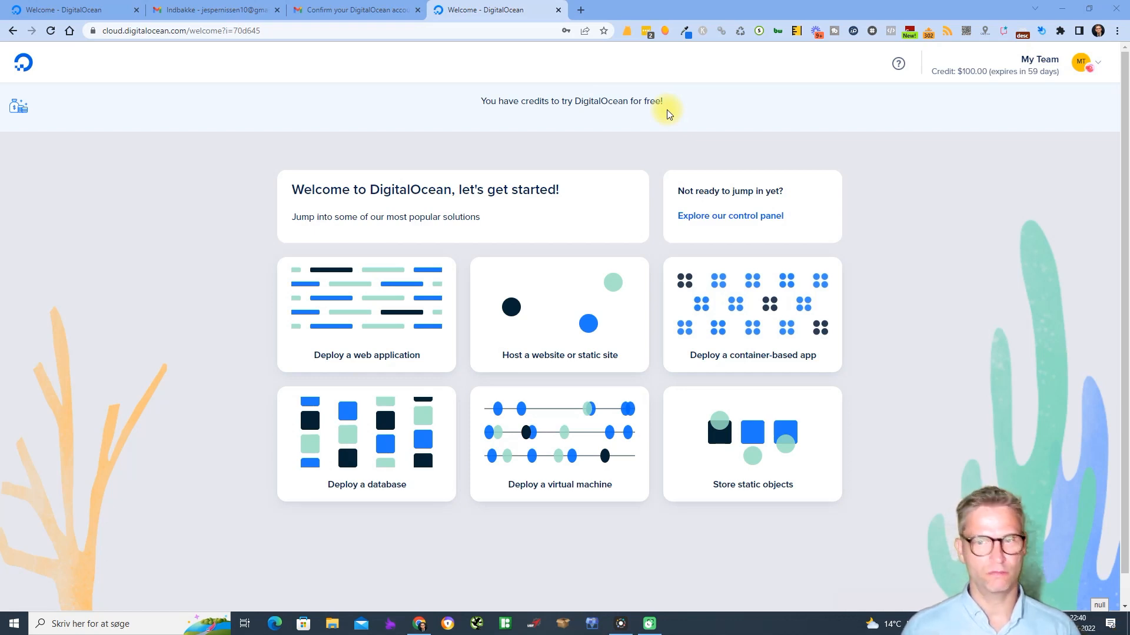
{"action": "mouse_move", "coordinate": [643, 98]}
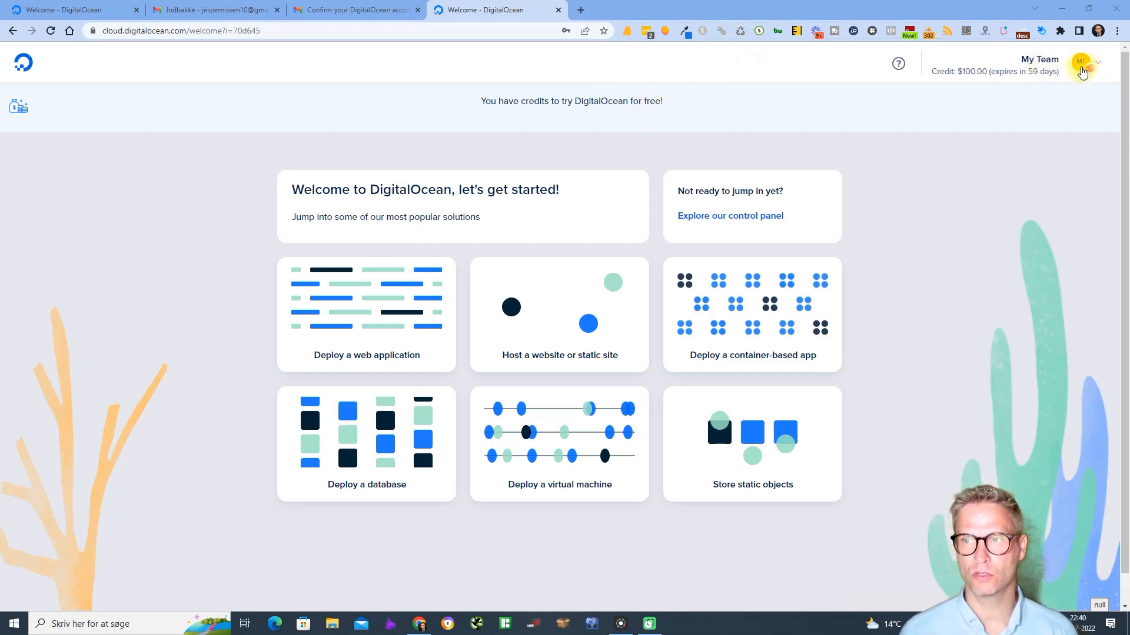
- Use the team avatar menu to reach the account profile page
{"action": "left_click", "coordinate": [1080, 63]}
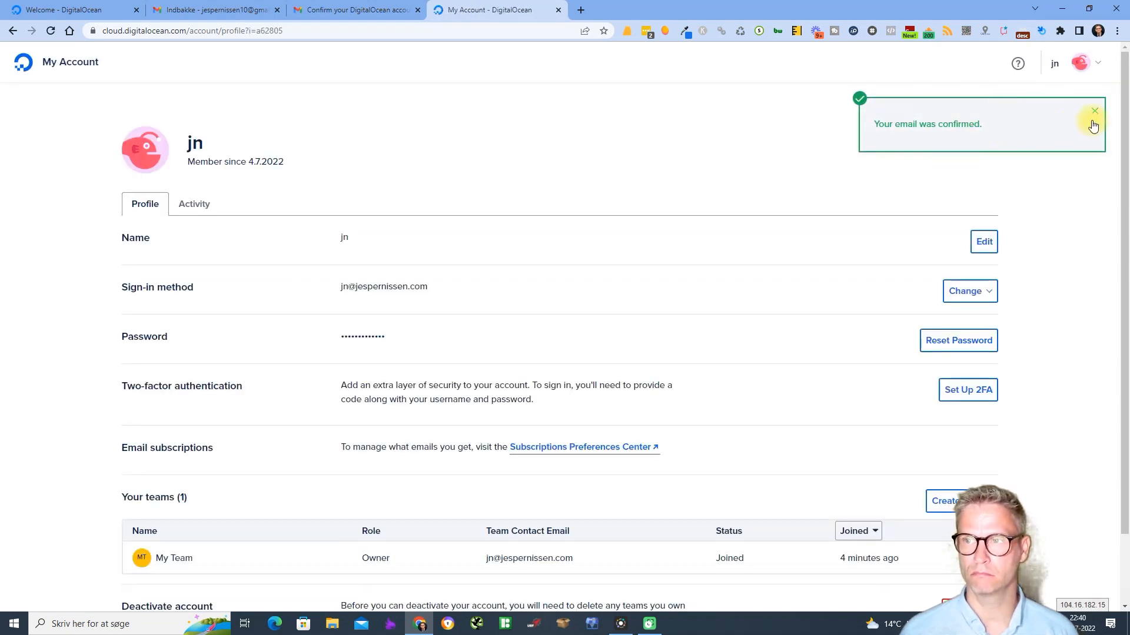
- Dismiss the email-confirmed notice and review the profile, security and team sections
{"action": "left_click", "coordinate": [1093, 110]}
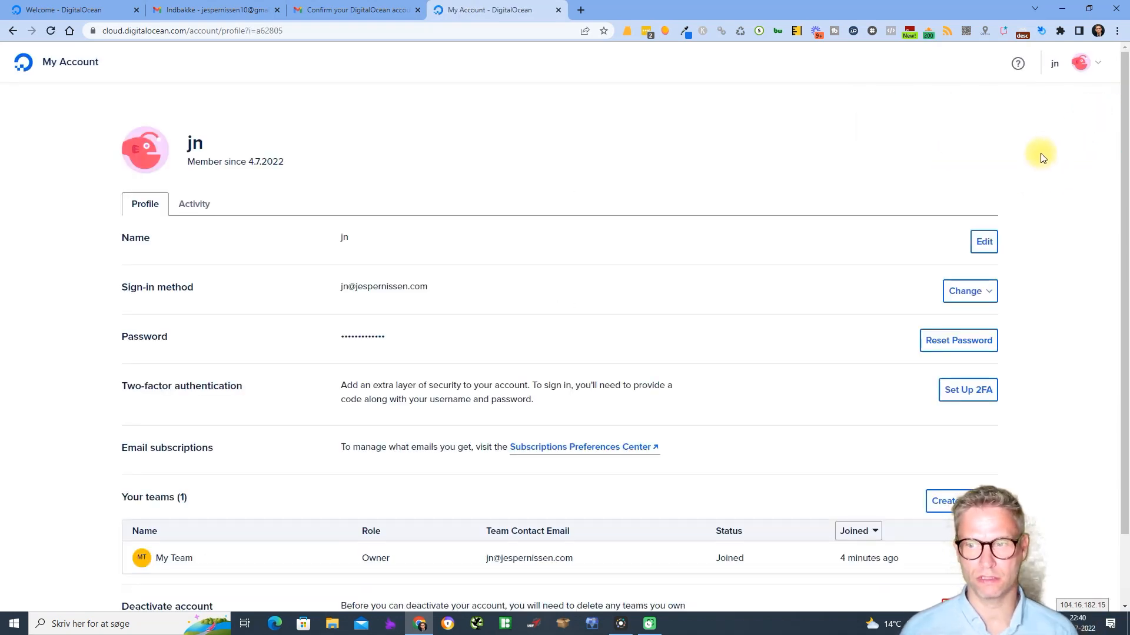
{"action": "mouse_move", "coordinate": [1090, 174]}
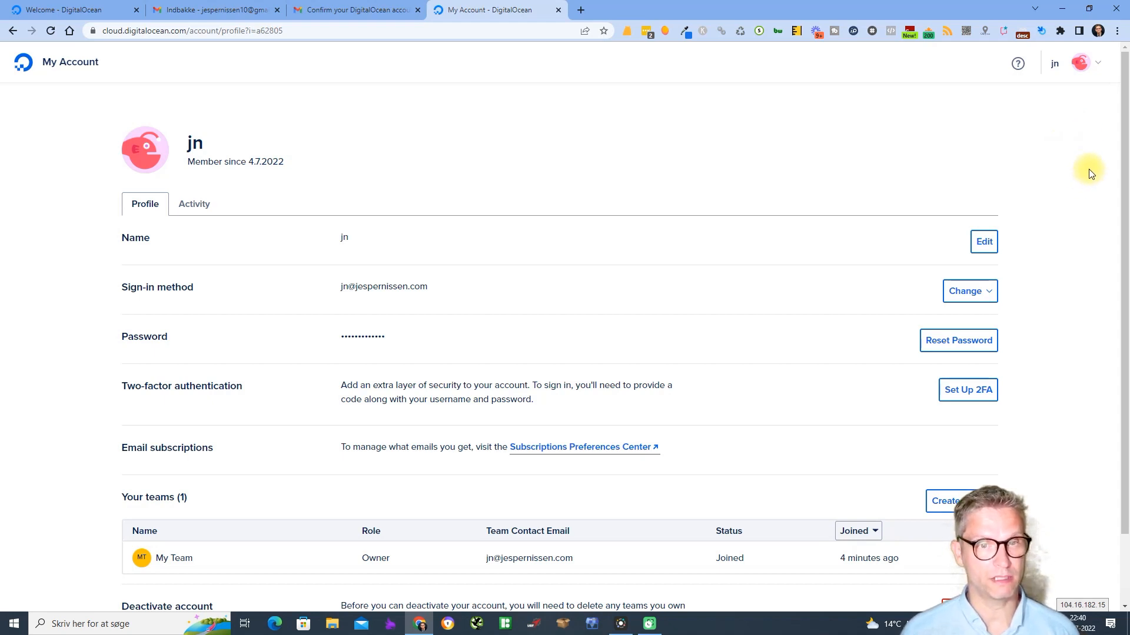
{"action": "scroll", "scroll_direction": "down", "scroll_amount": 3}
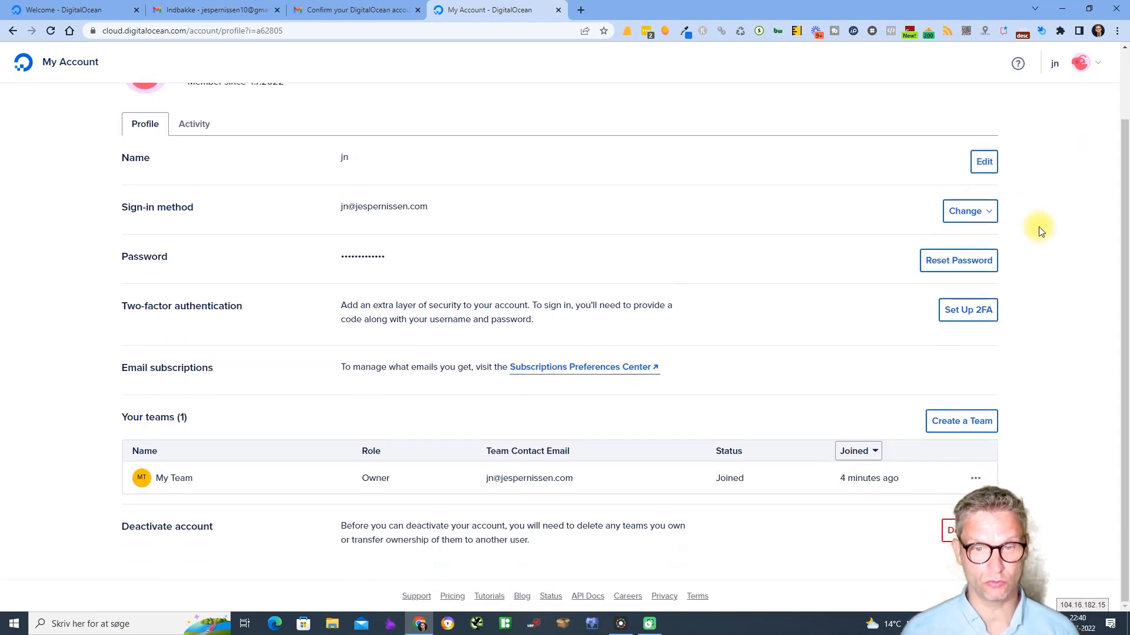
{"action": "scroll", "scroll_direction": "up", "scroll_amount": 3}
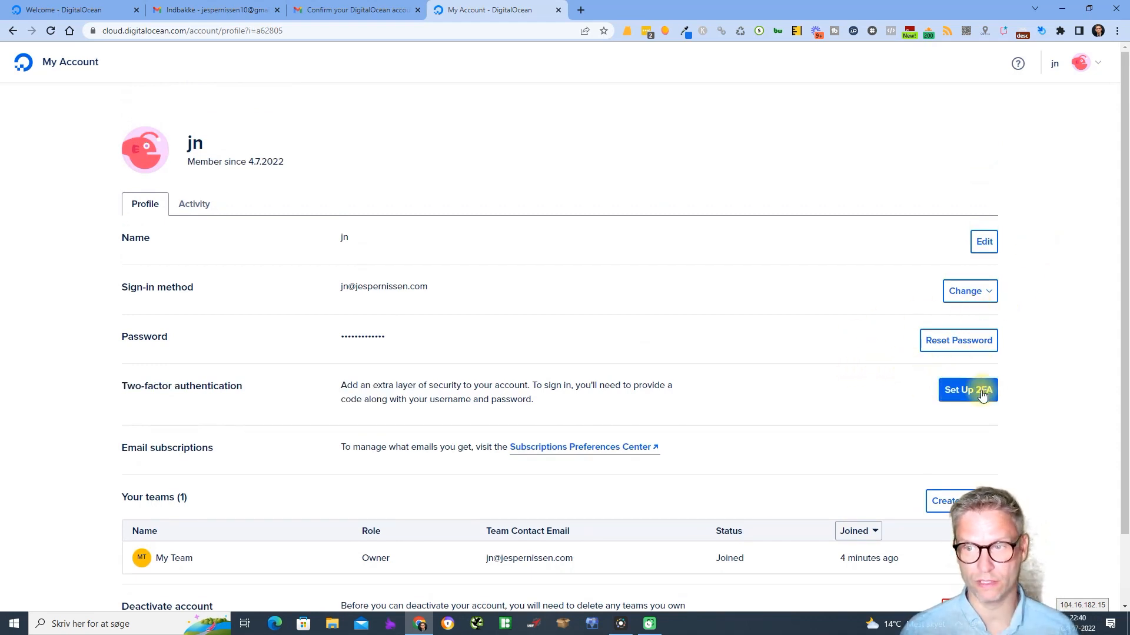
{"action": "mouse_move", "coordinate": [1035, 356]}
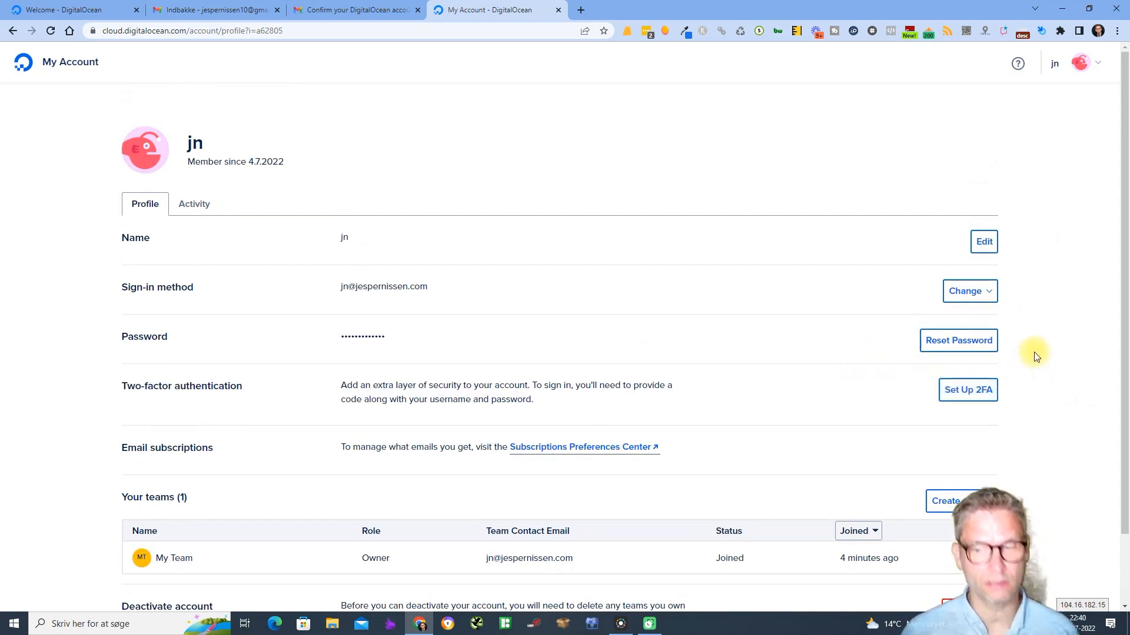
{"action": "scroll", "scroll_direction": "down", "scroll_amount": 3}
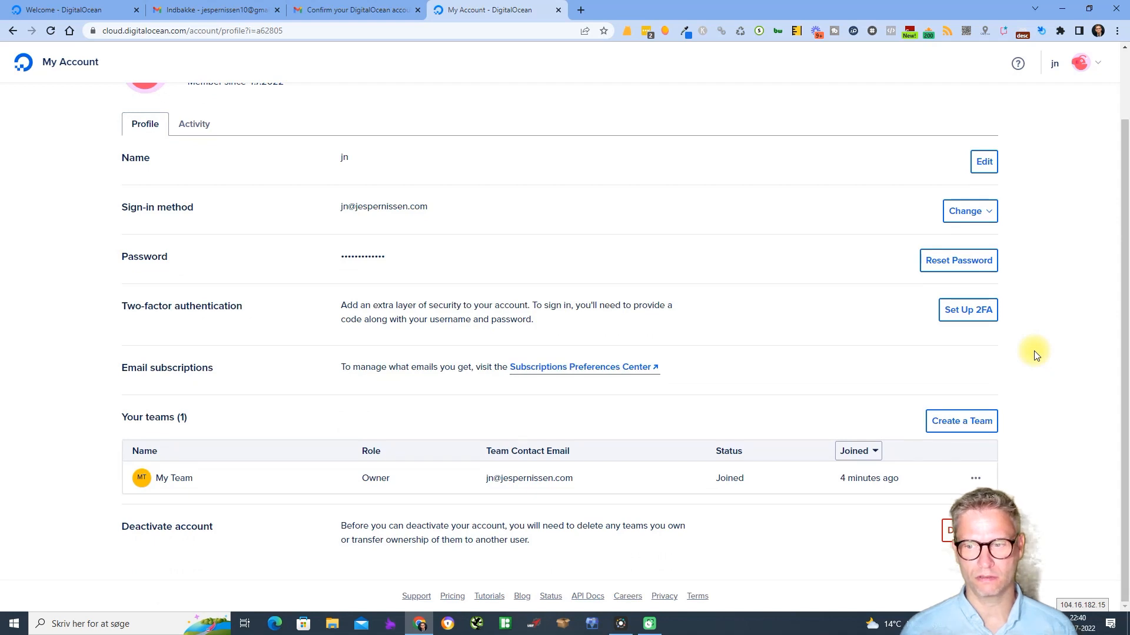
{"action": "scroll", "scroll_direction": "up", "scroll_amount": 3}
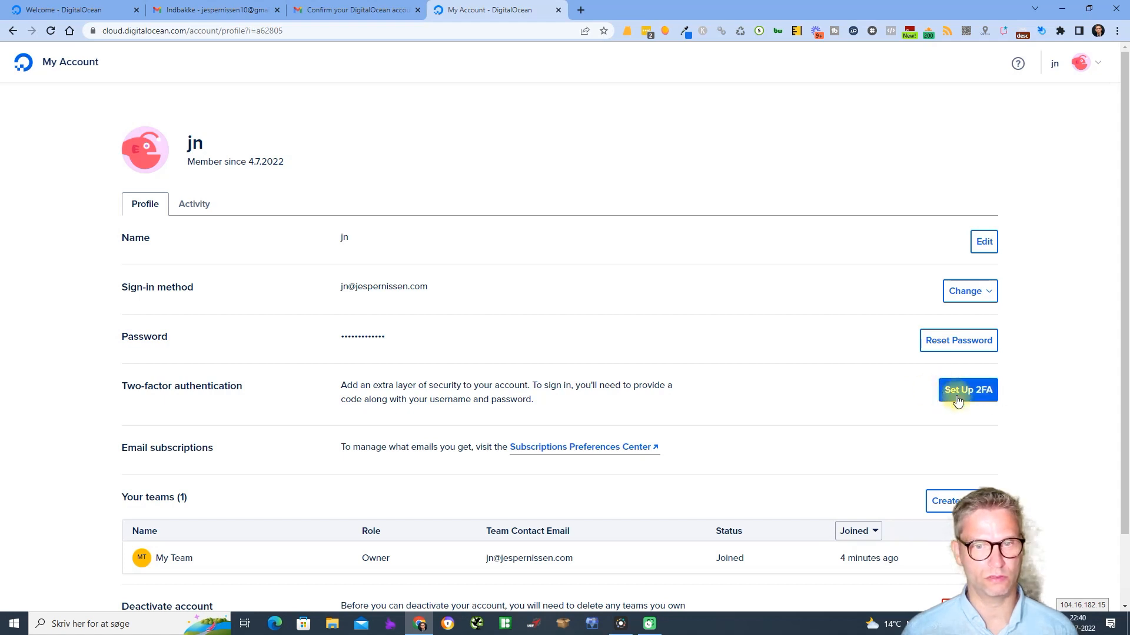
{"action": "mouse_move", "coordinate": [166, 208]}
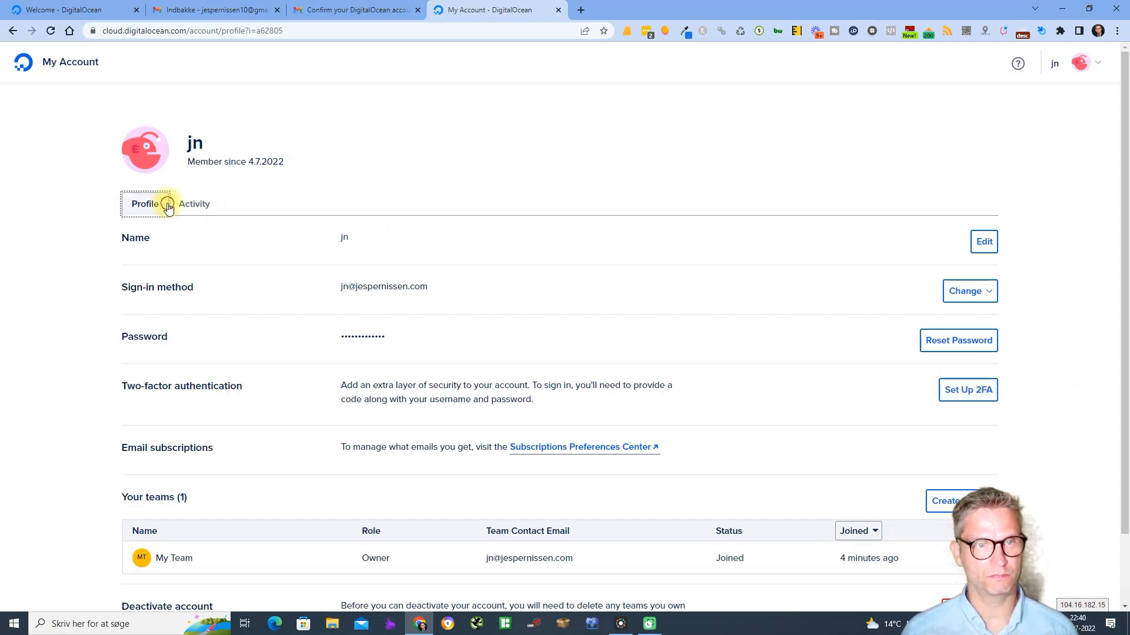
{"action": "mouse_move", "coordinate": [618, 107]}
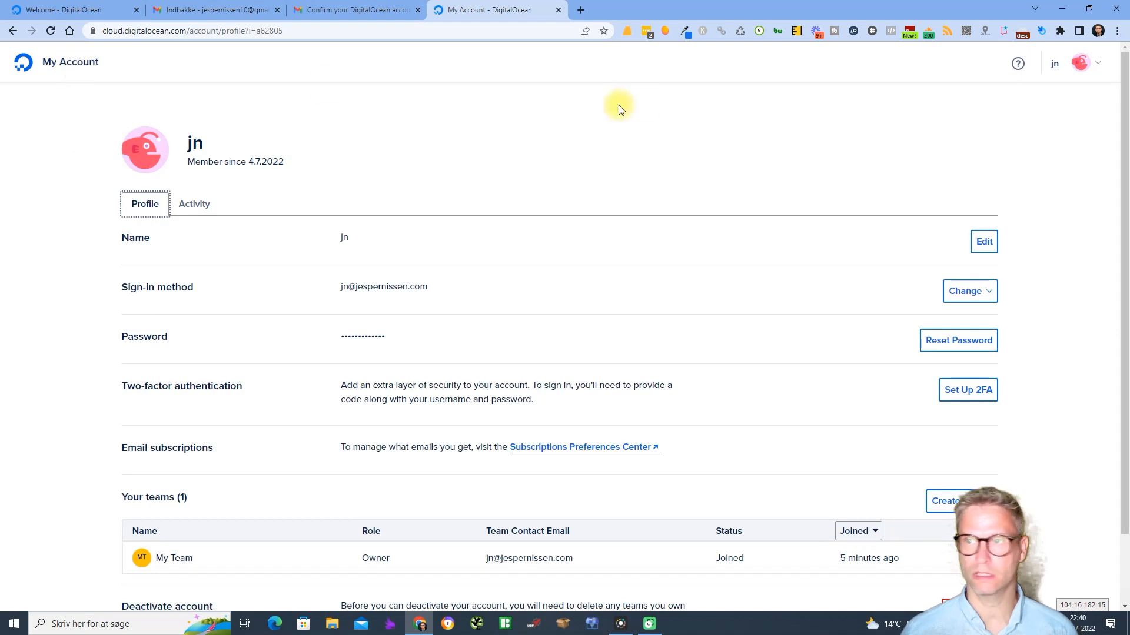
{"action": "left_click", "coordinate": [1088, 64]}
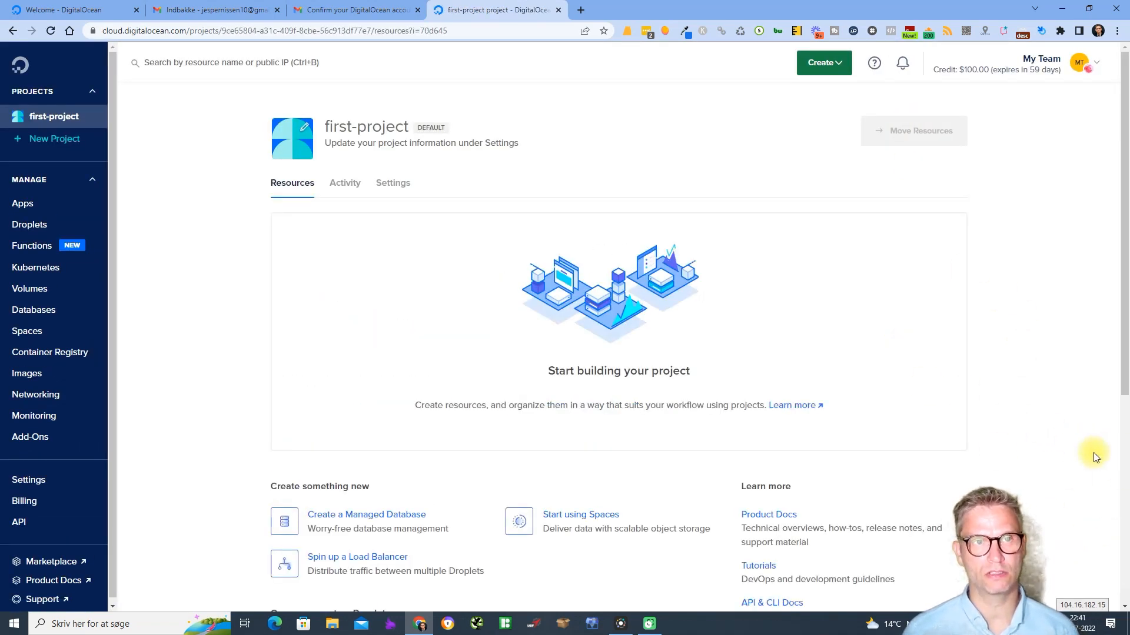
{"action": "mouse_move", "coordinate": [1039, 429]}
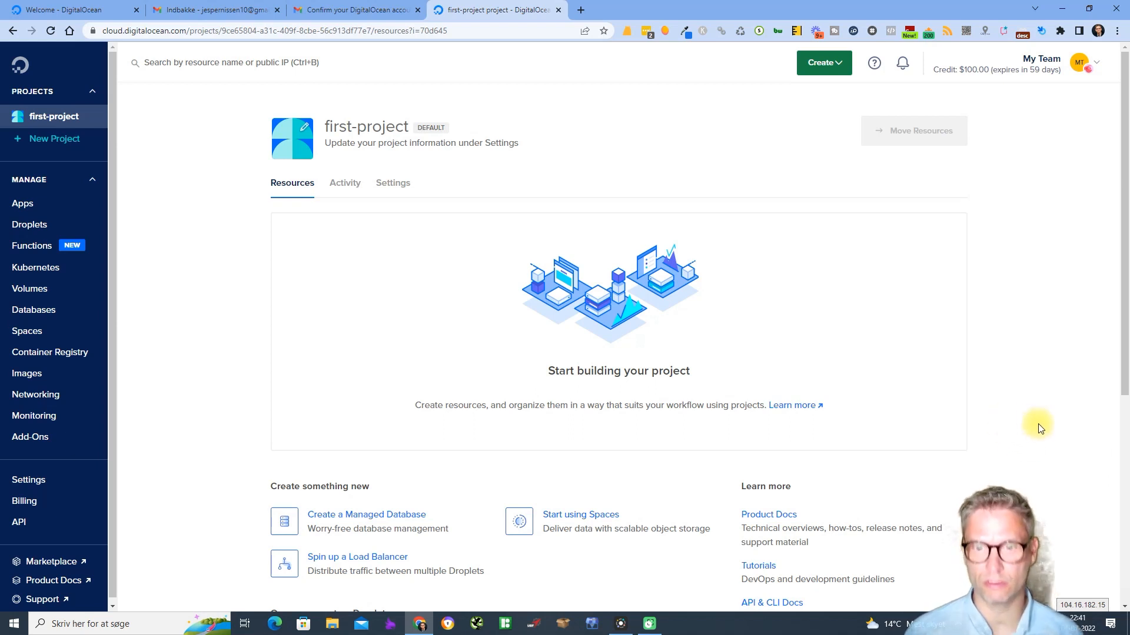